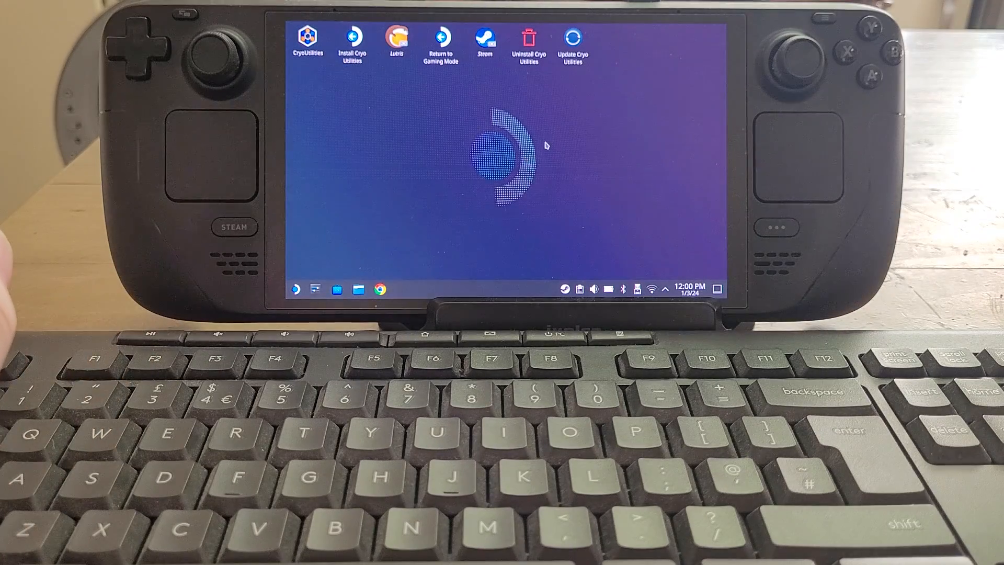
mouse_move(545, 151)
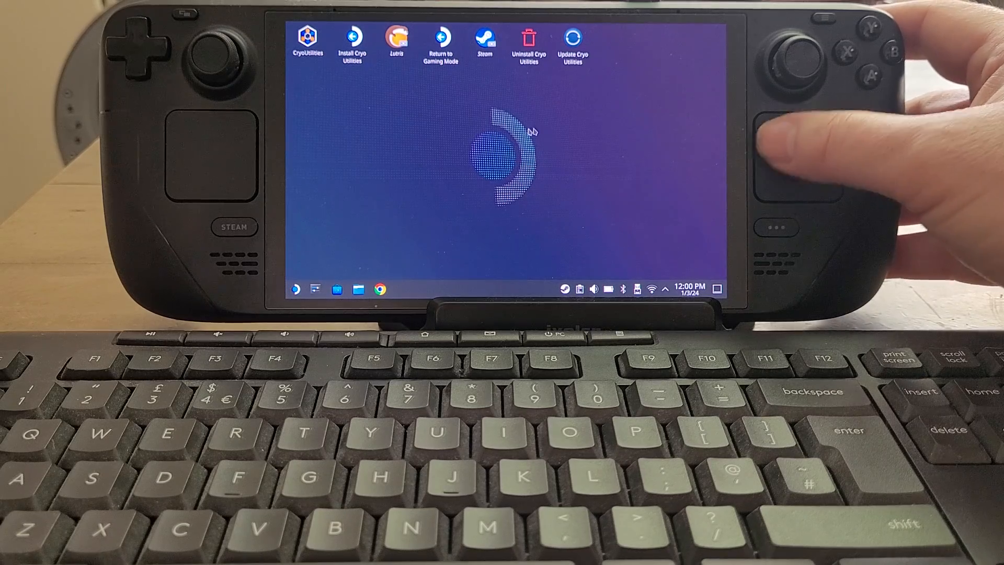
mouse_move(371, 154)
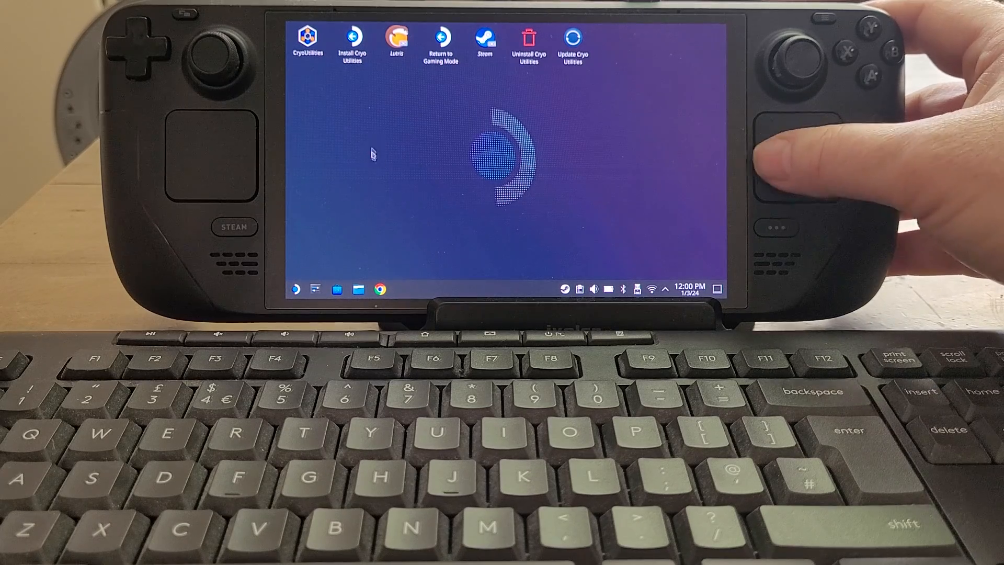
mouse_move(467, 128)
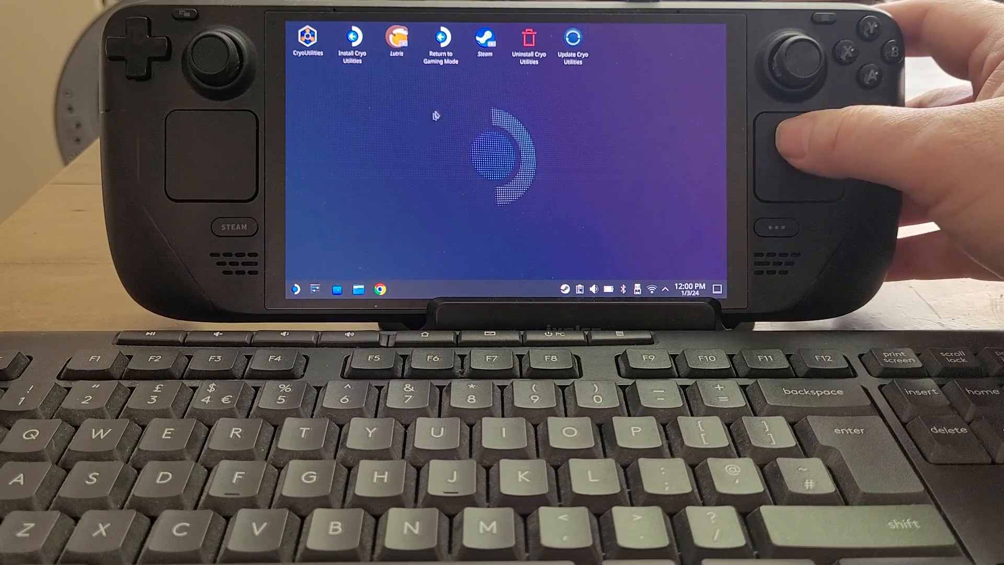
mouse_move(509, 160)
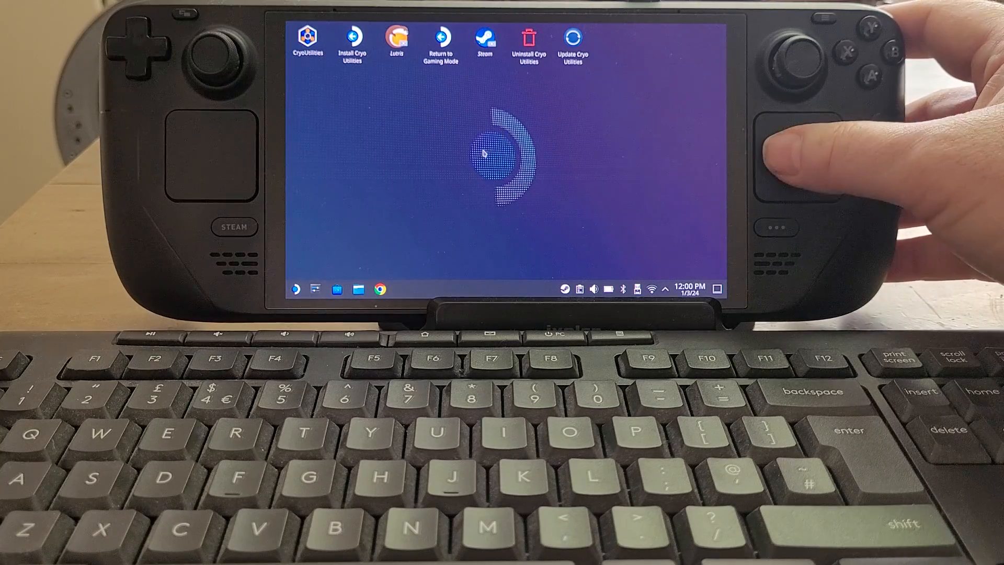
mouse_move(428, 160)
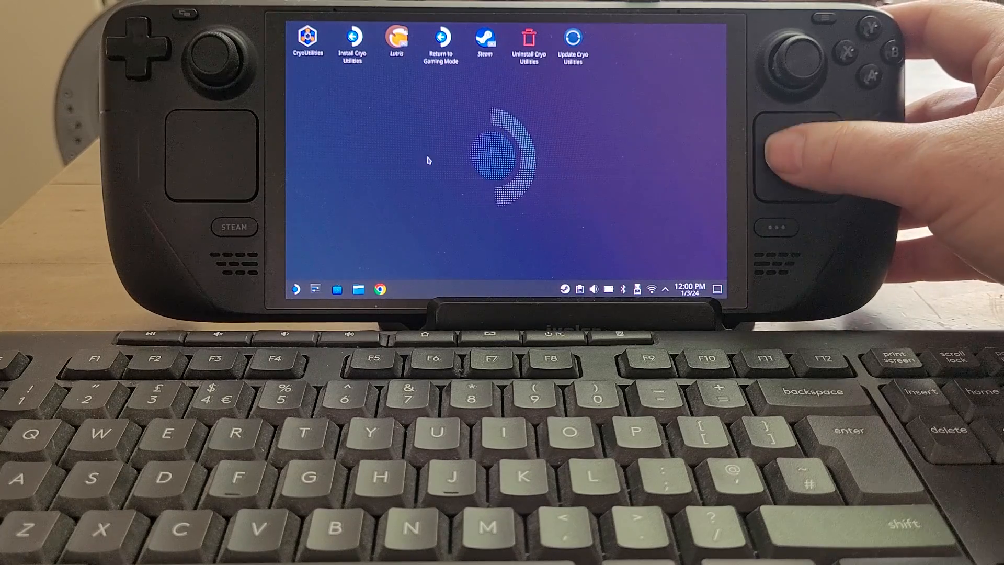
mouse_move(473, 107)
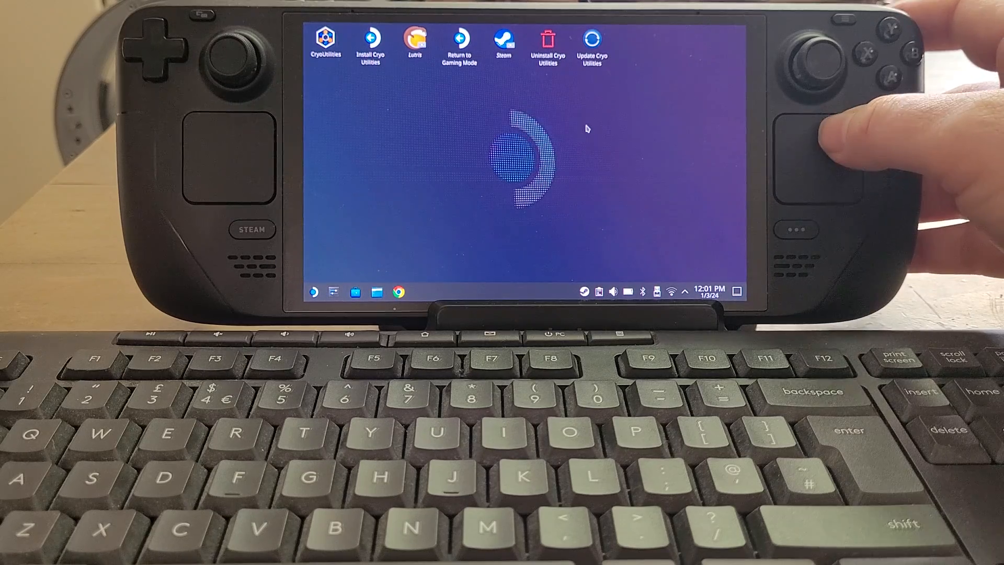
Step: Launch the desktop Steam client from its desktop icon and switch to the Library
right_click(585, 128)
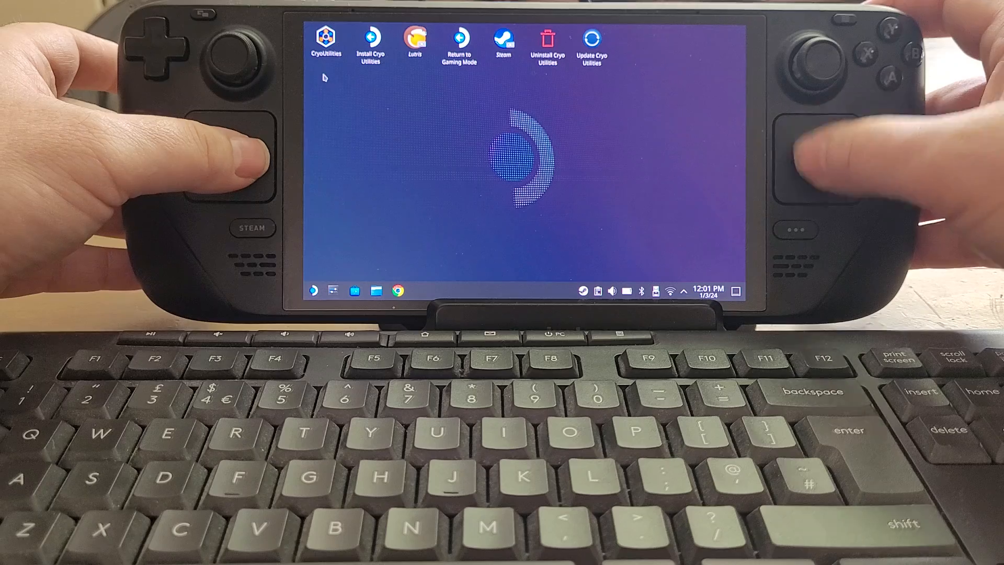
left_click(325, 43)
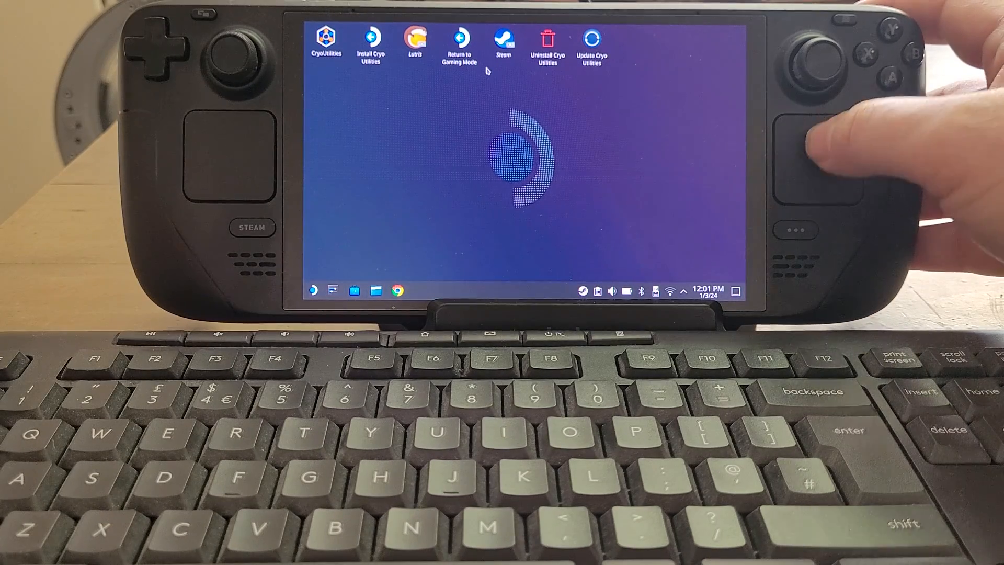
left_click(503, 42)
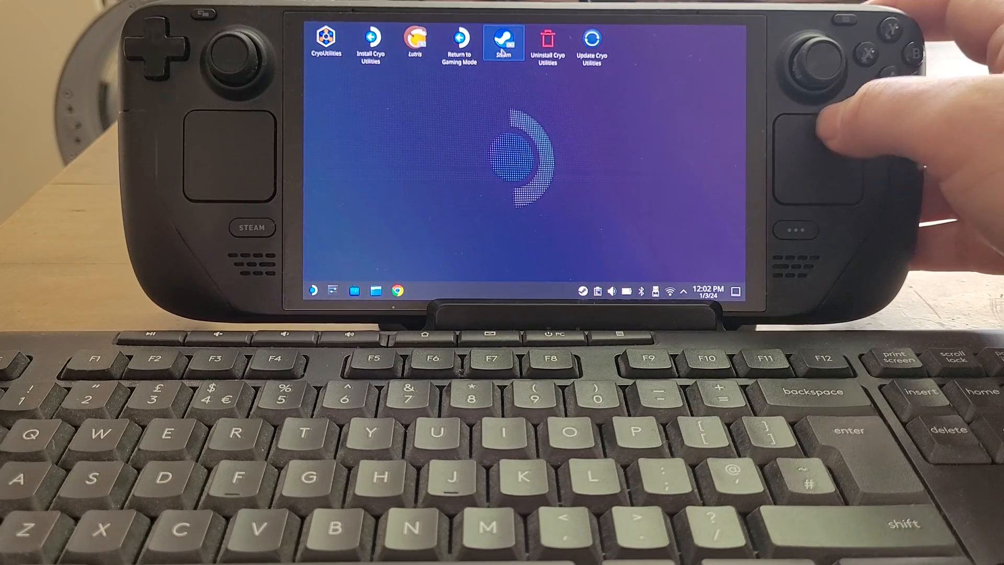
double_click(503, 40)
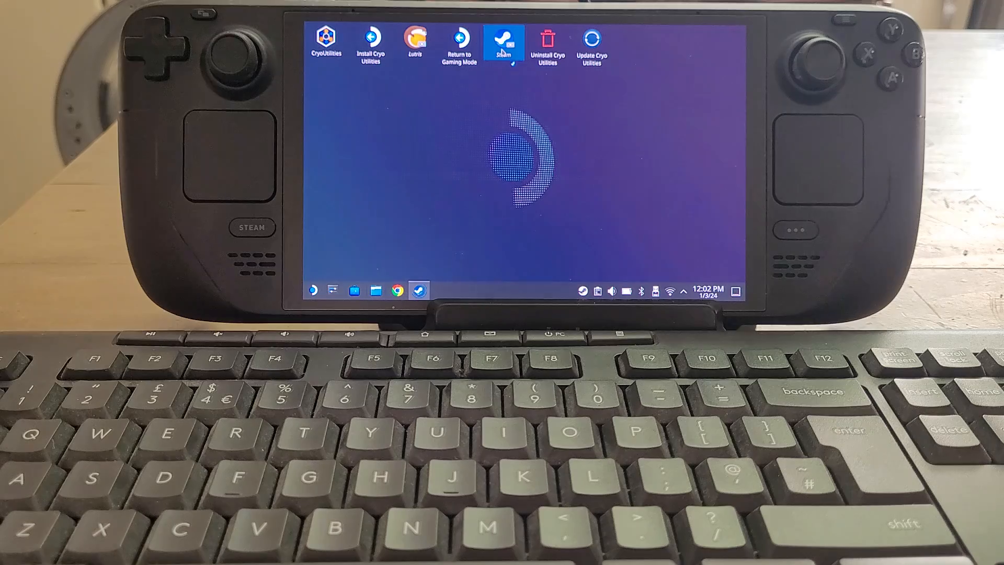
double_click(505, 38)
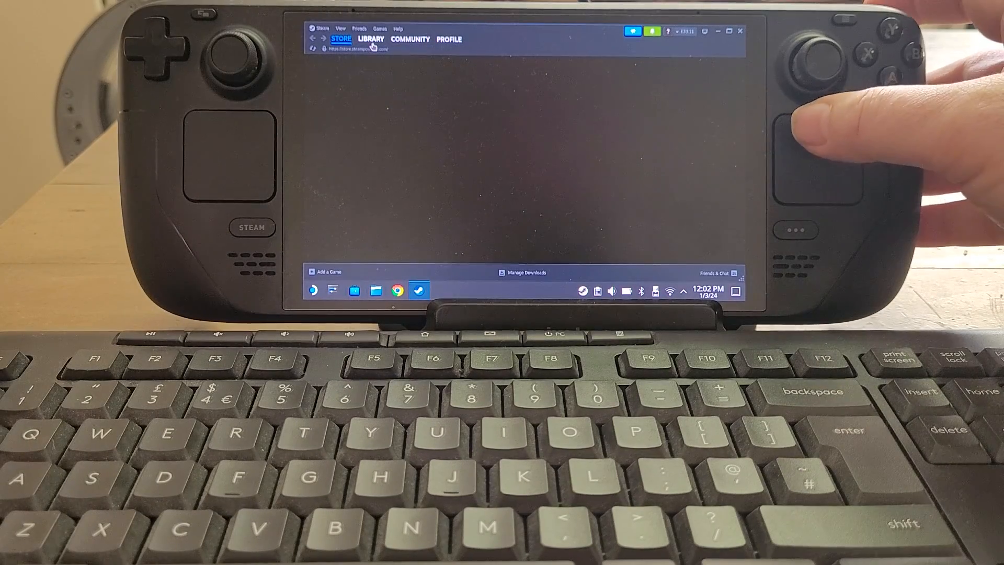
left_click(370, 39)
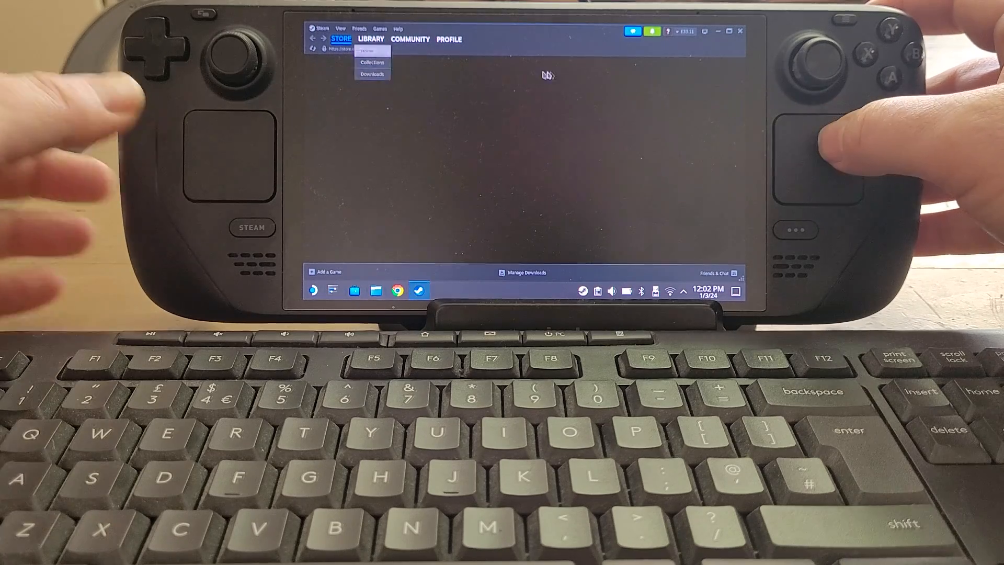
left_click(370, 39)
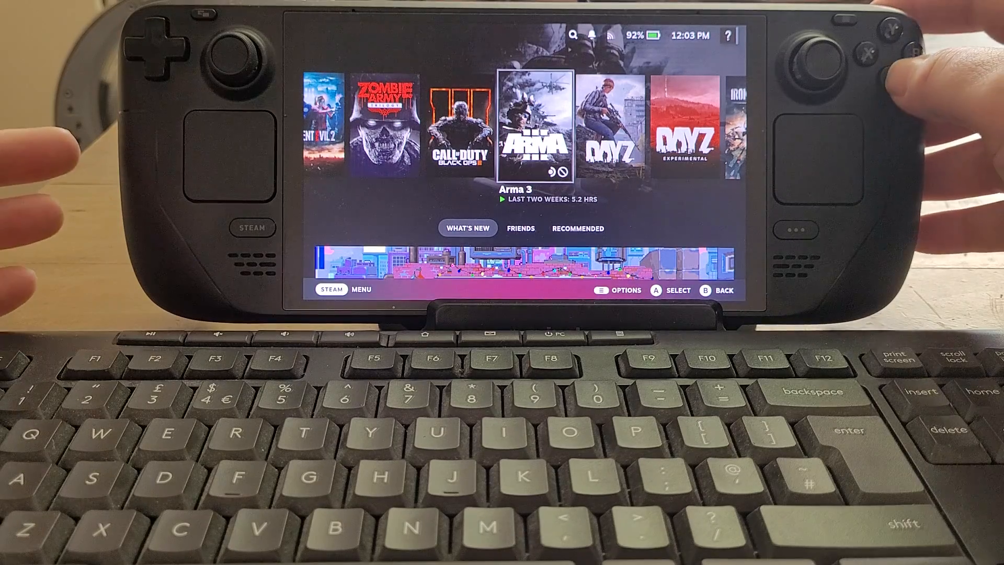
Step: Open Arma 3's controller layout browser, showing the saved 'ARMAgerd! COMPLETE (APEX Ready)' layout
left_click(533, 125)
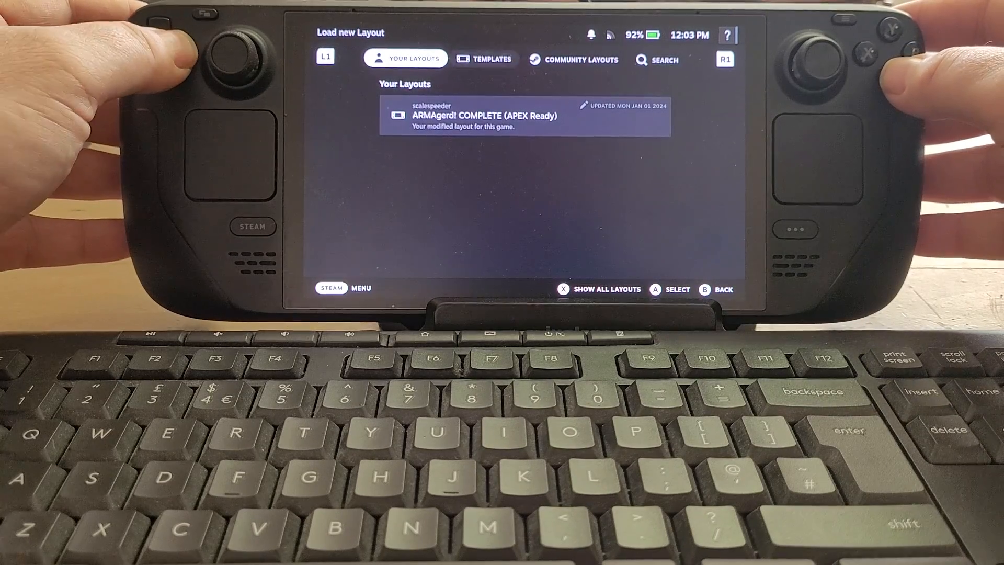
Step: Switch to the Community Layouts tab to list Arma 3's community-made controller layouts
left_click(573, 59)
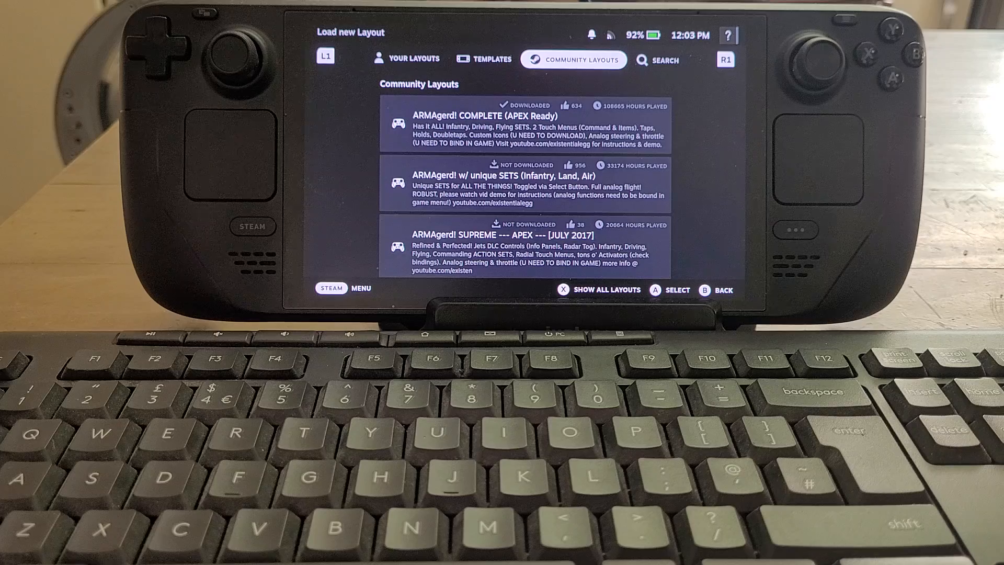